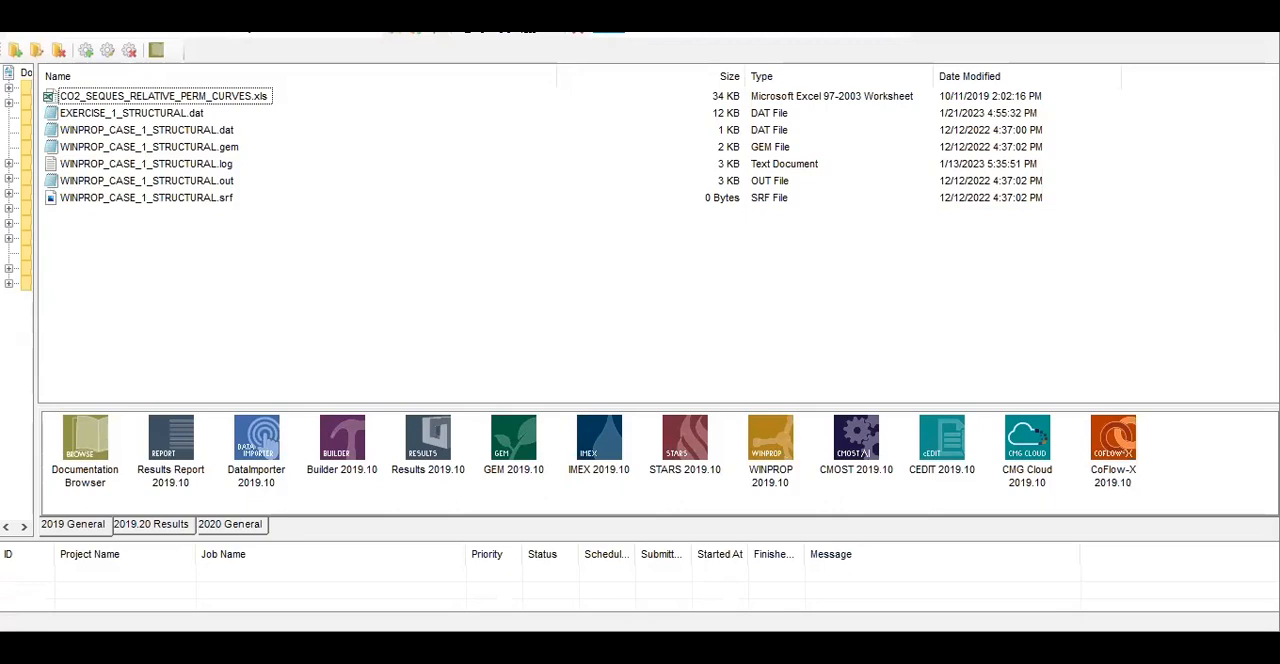
mouse_move(349, 305)
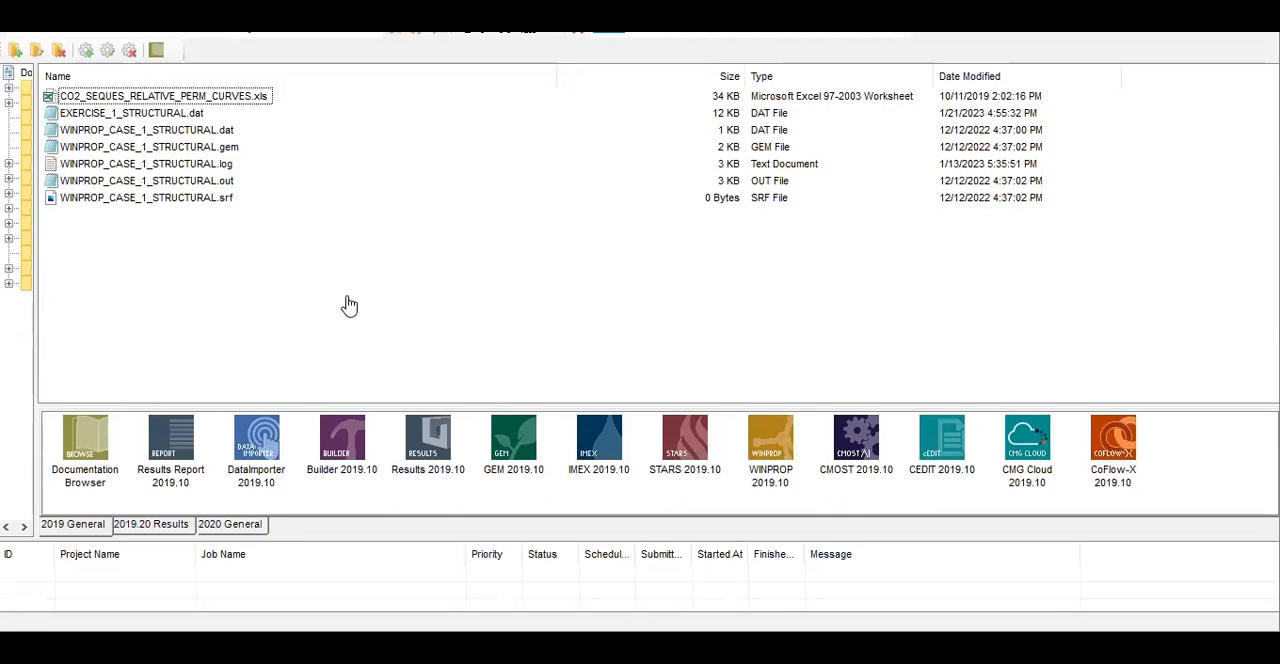
mouse_move(374, 295)
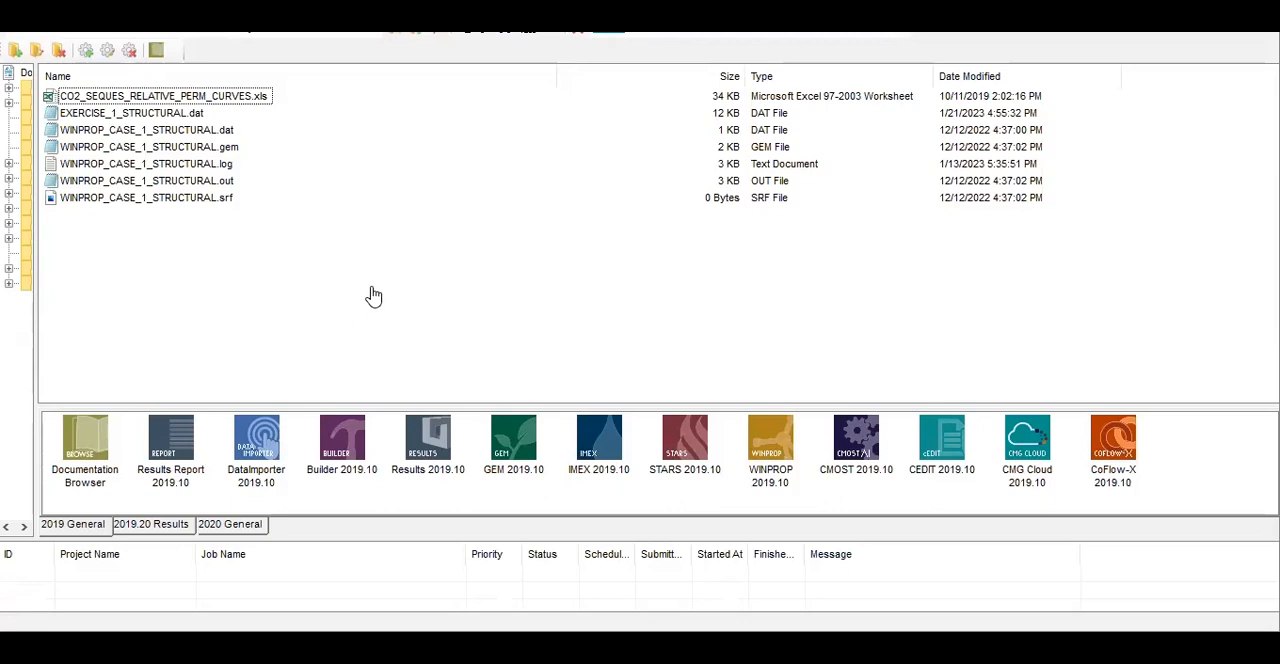
mouse_move(348, 271)
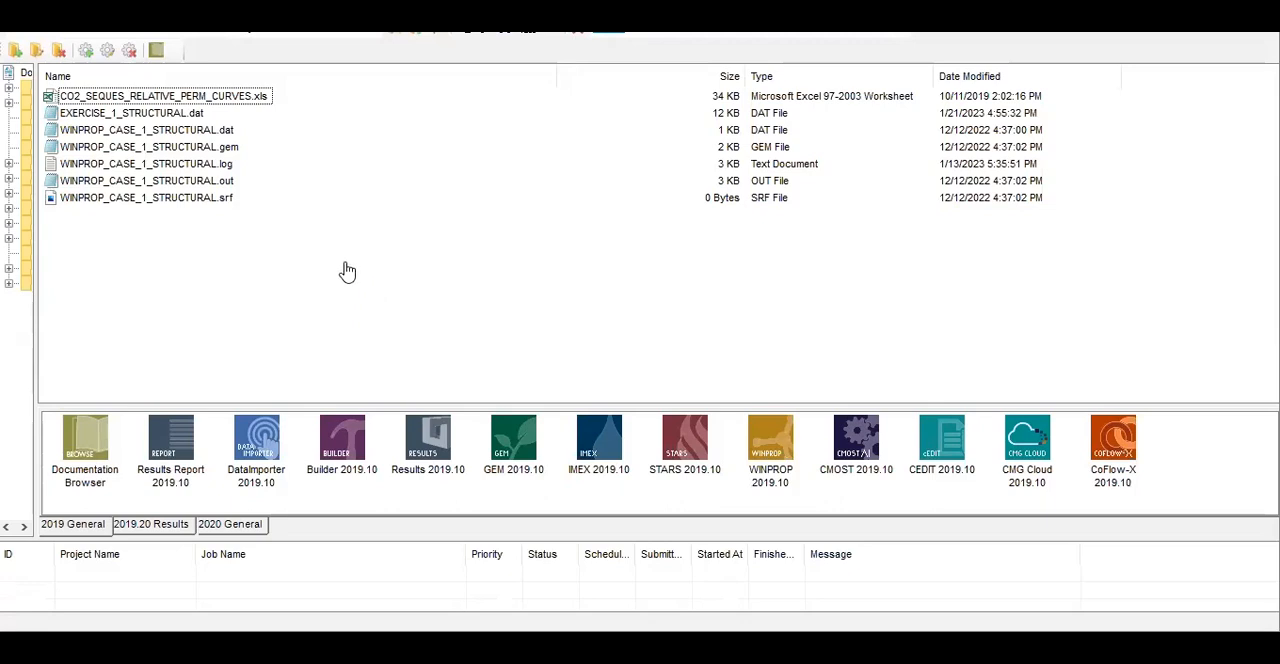
mouse_move(940, 422)
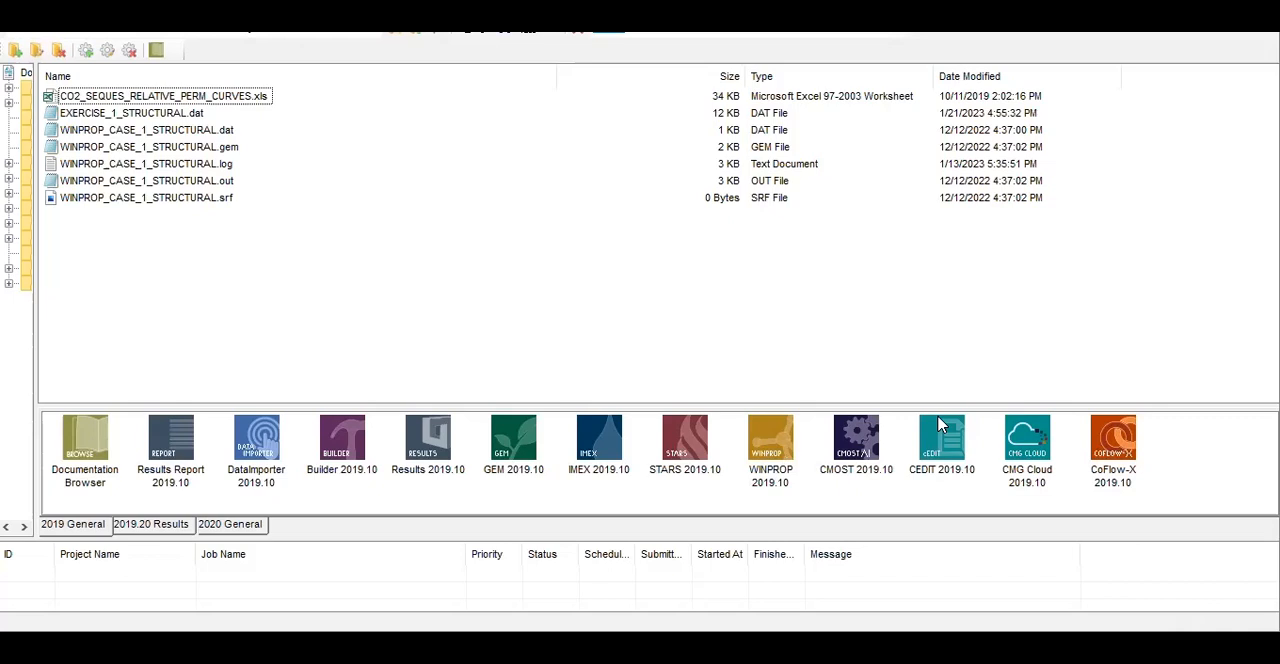
mouse_move(724, 275)
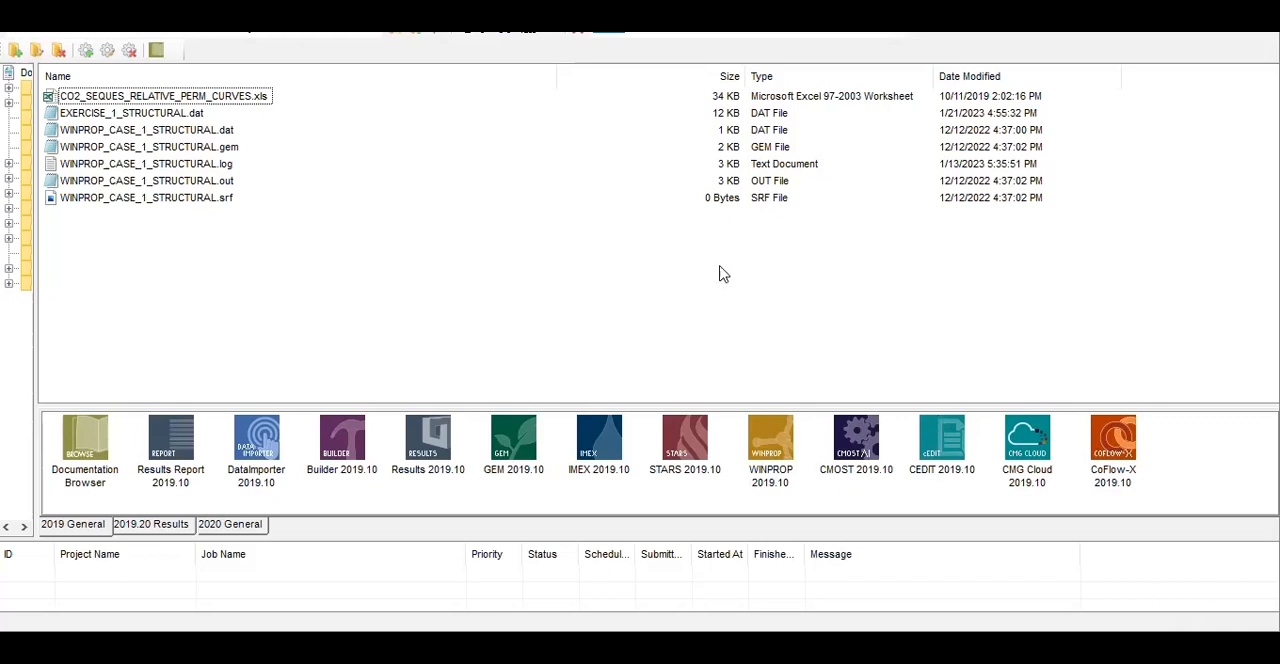
mouse_move(155, 118)
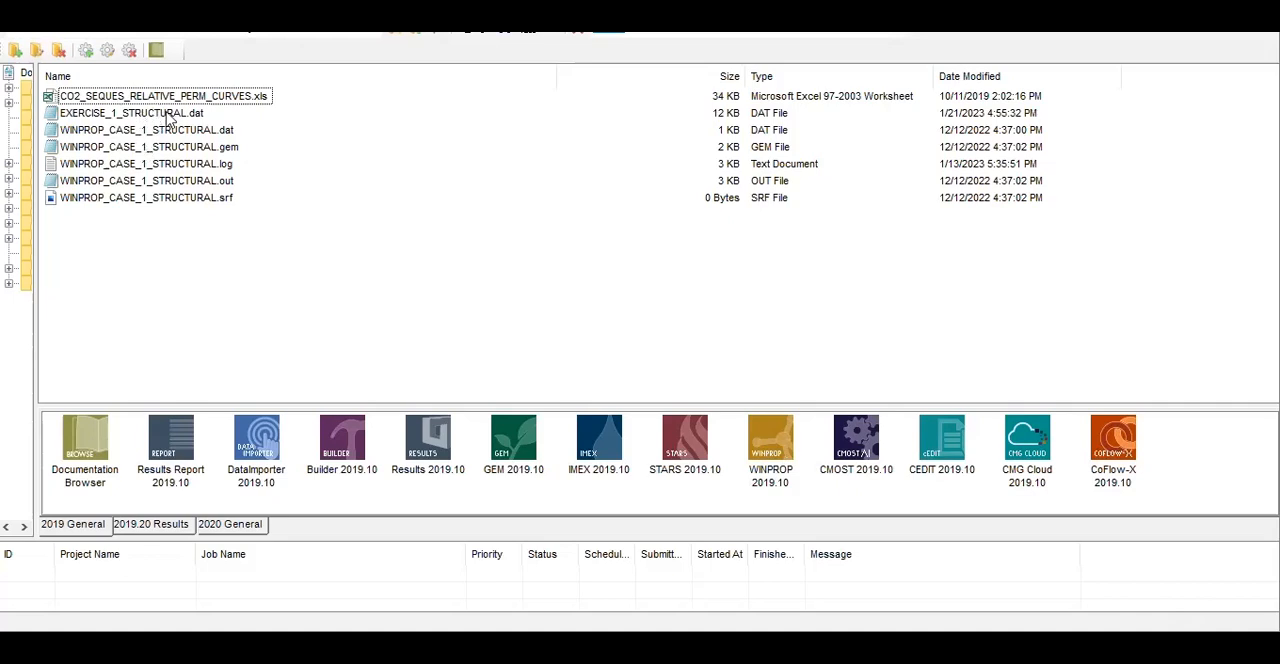
- Select EXERCISE_1_STRUCTURAL.dat in the Launcher's working-folder file list
left_click(130, 113)
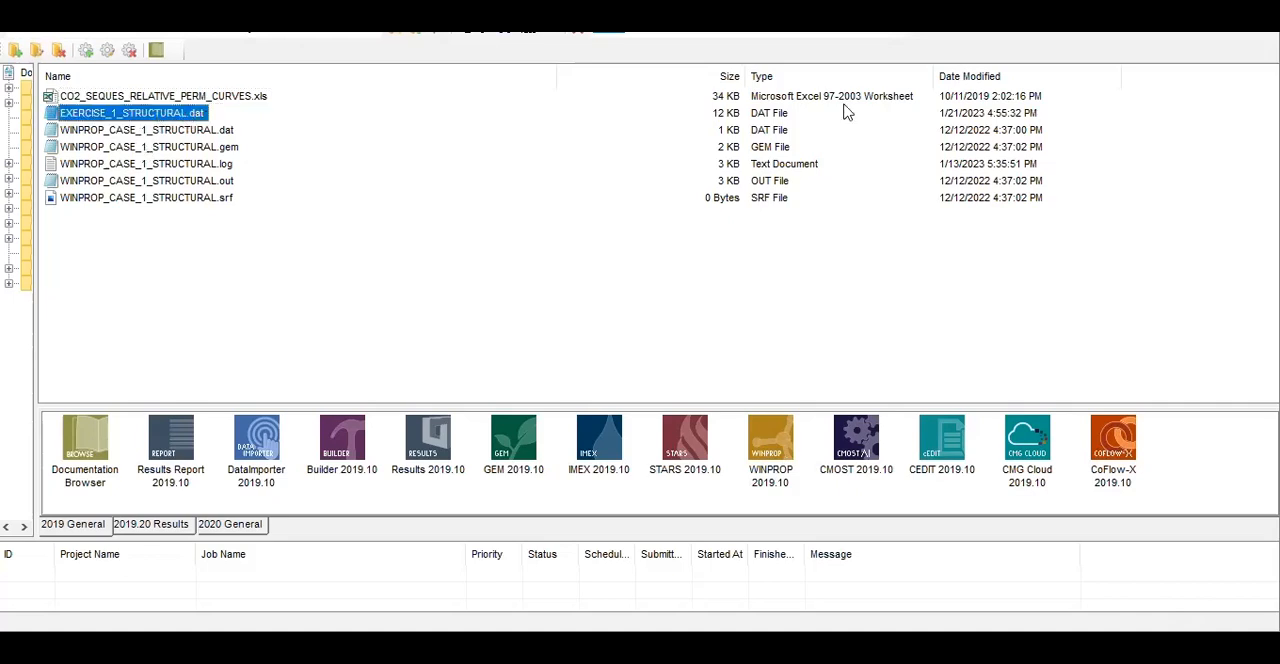
- Open EXERCISE_1_STRUCTURAL.dat in Notepad to view the CASE_1 structural deck
double_click(131, 112)
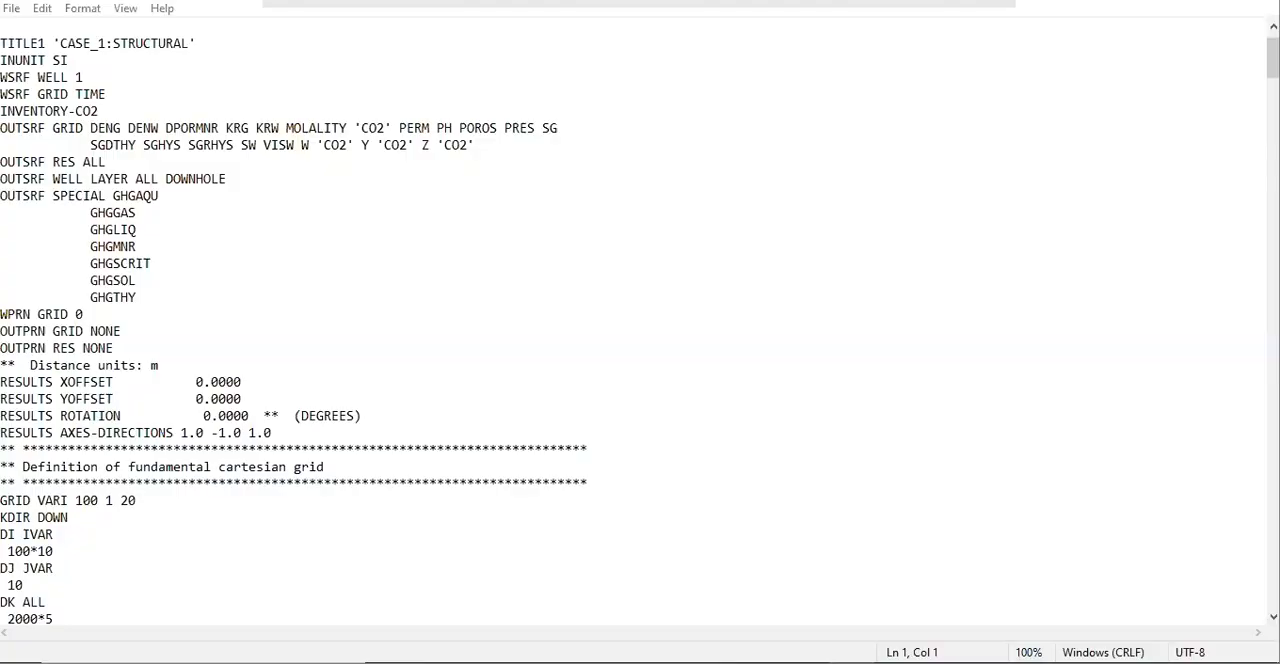
mouse_move(270, 284)
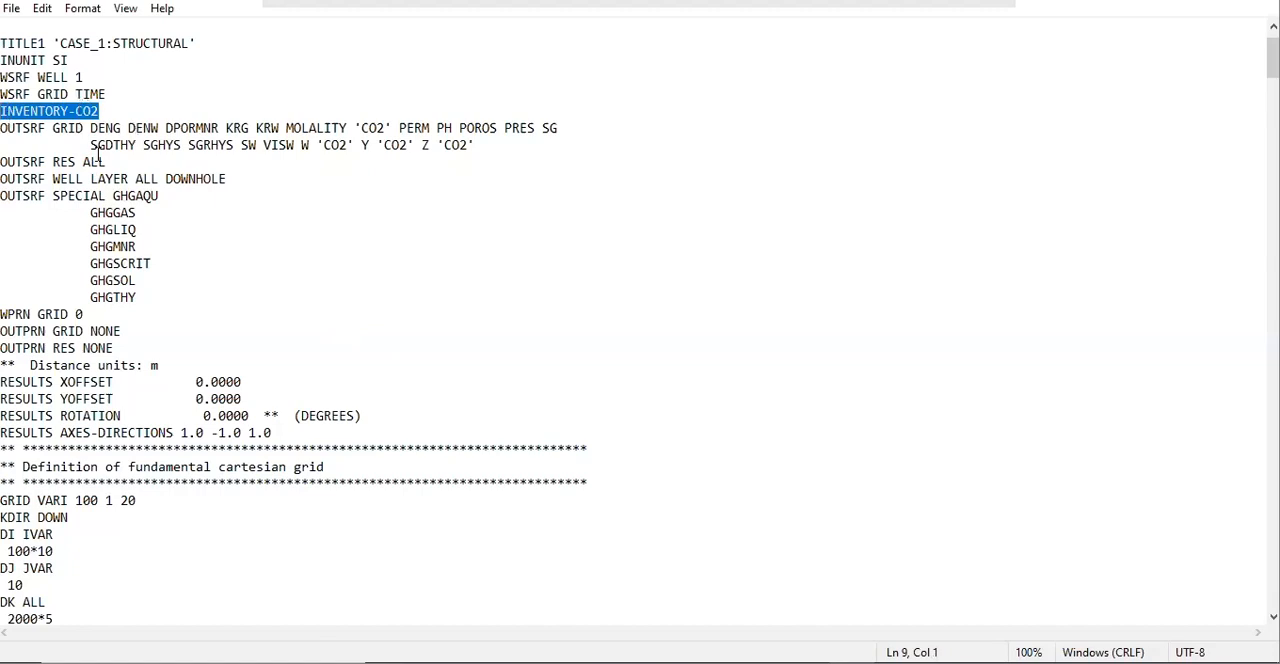
mouse_move(145, 340)
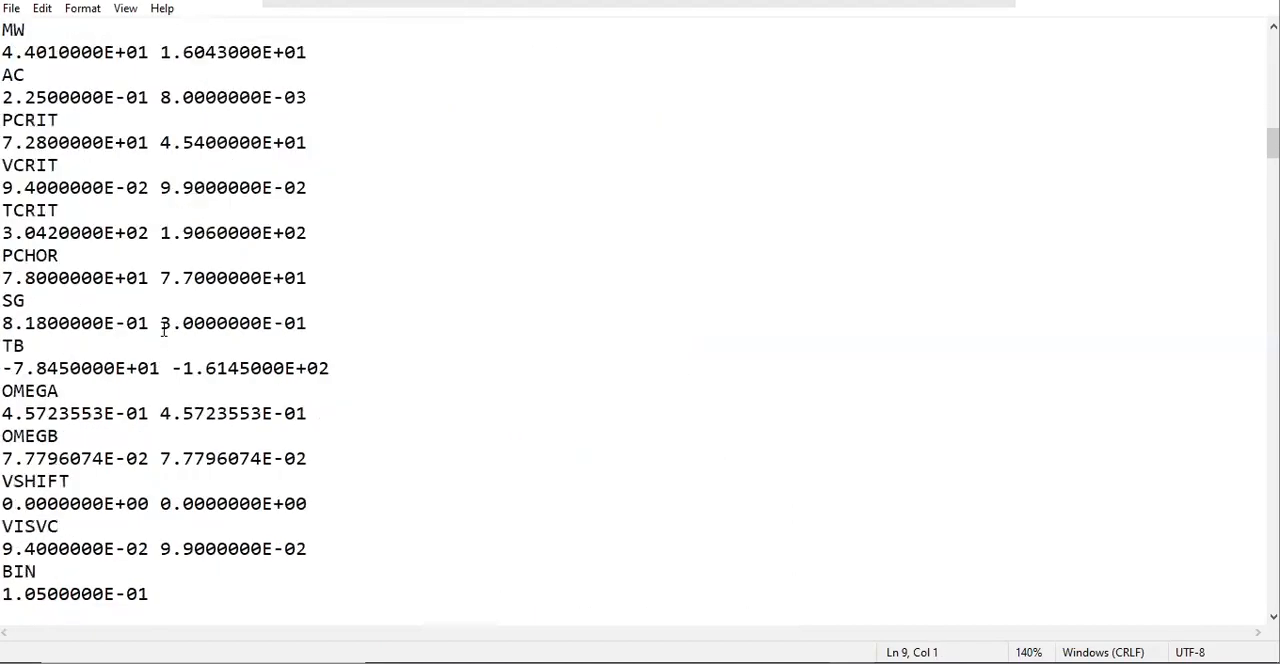
- Delete the ZGLOBALC CO2 and CH4 lines and the leftover empty line
scroll("down", 3)
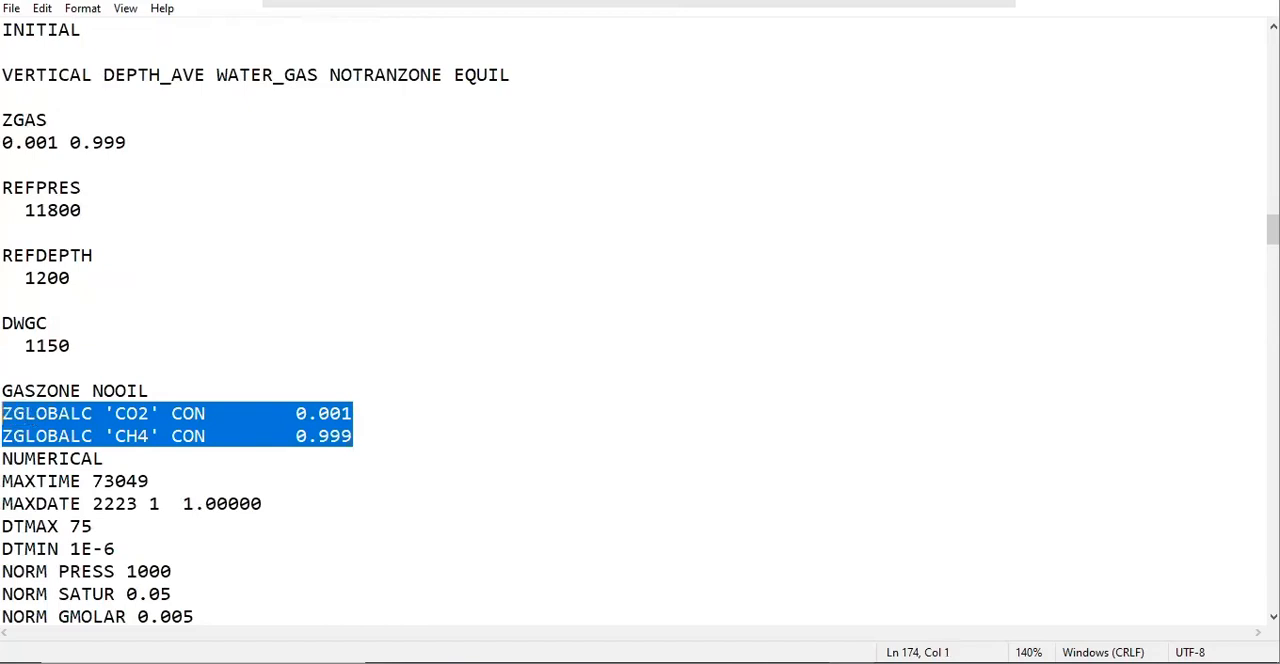
left_click(137, 398)
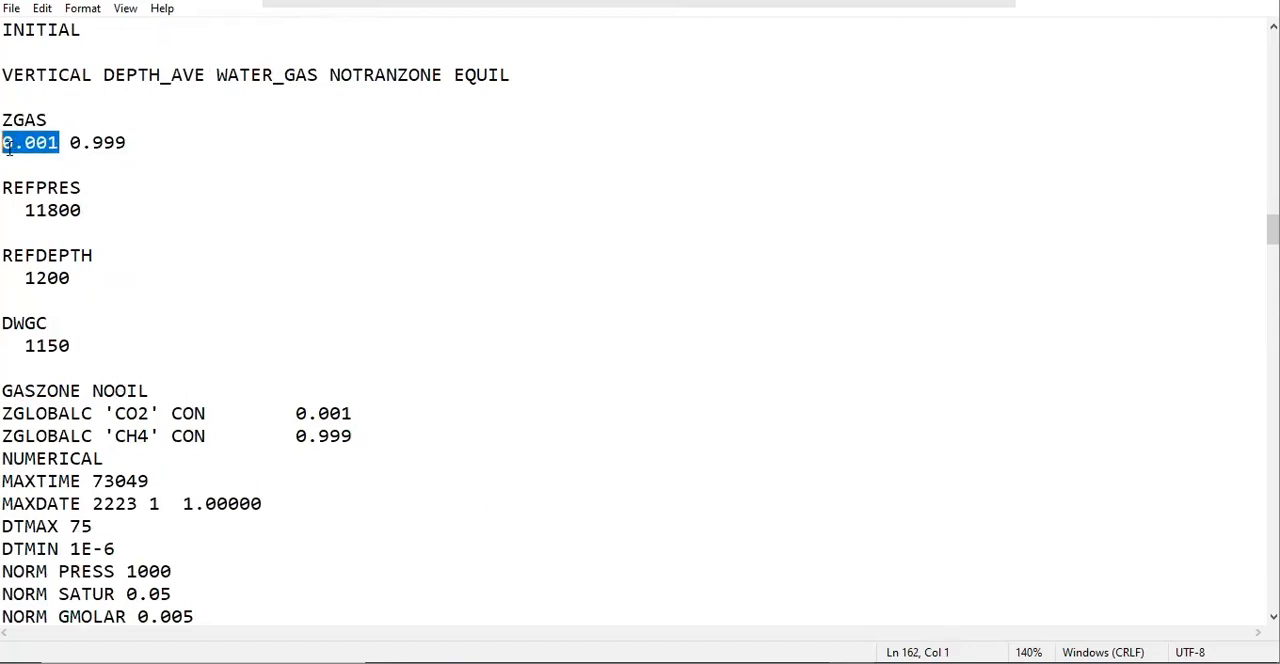
double_click(97, 142)
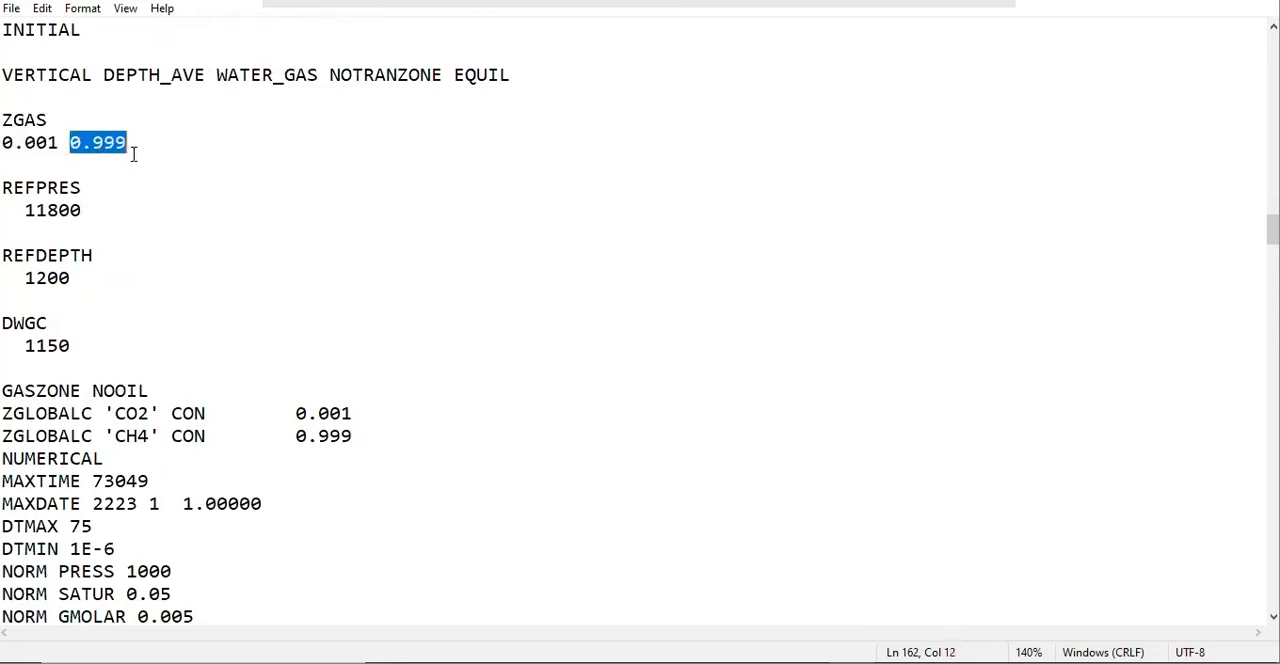
mouse_move(246, 372)
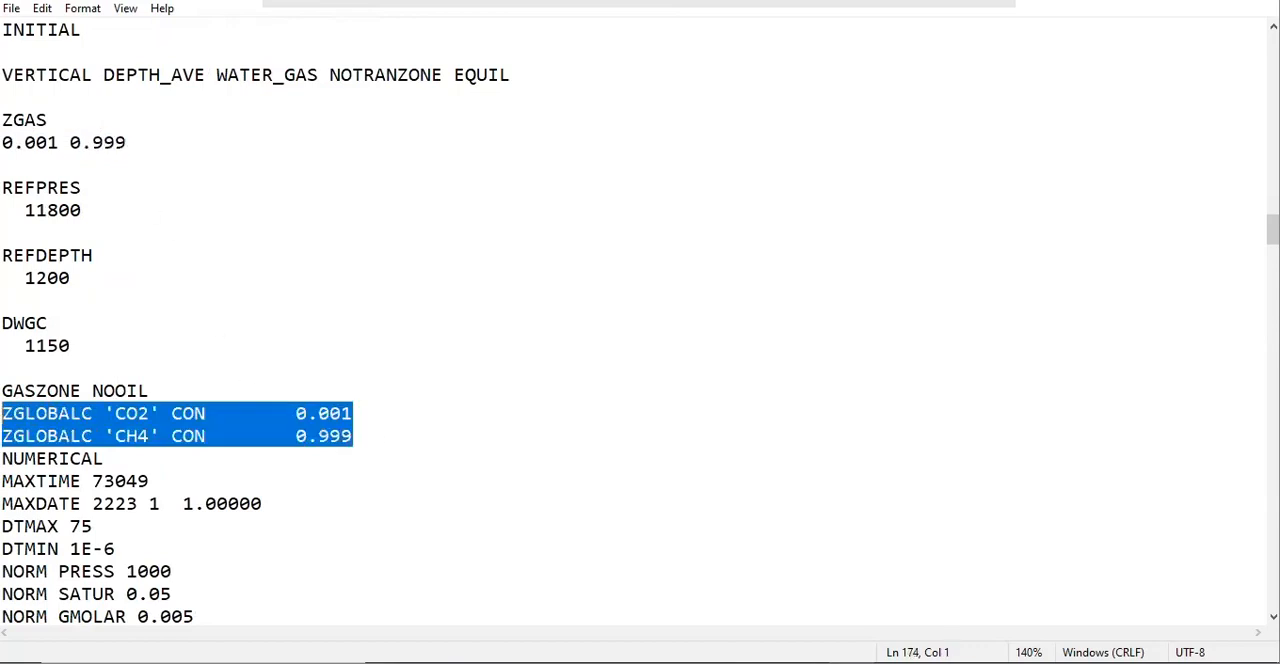
key("Delete")
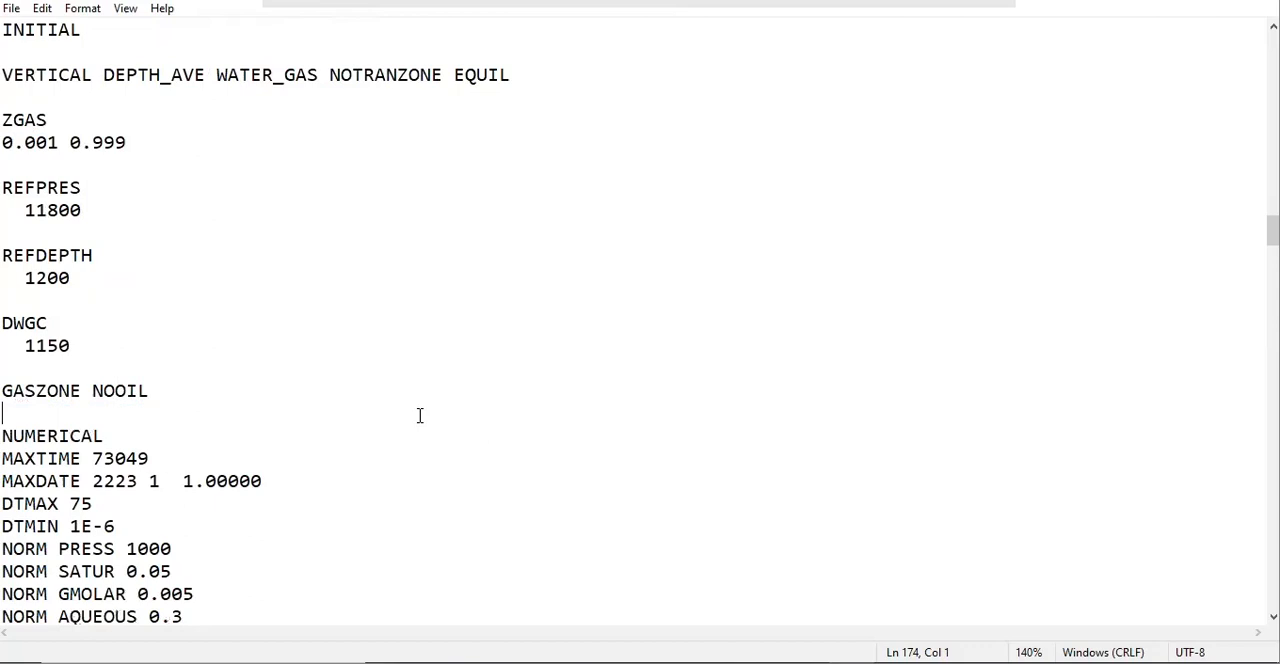
key("Delete")
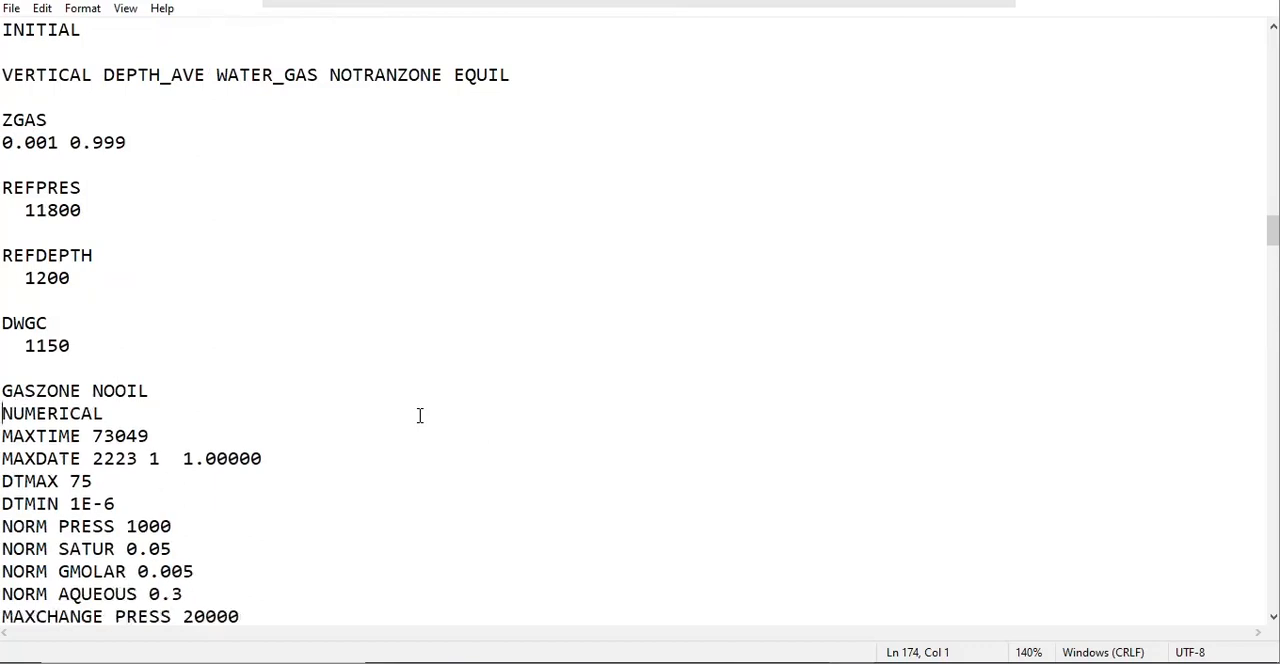
mouse_move(447, 397)
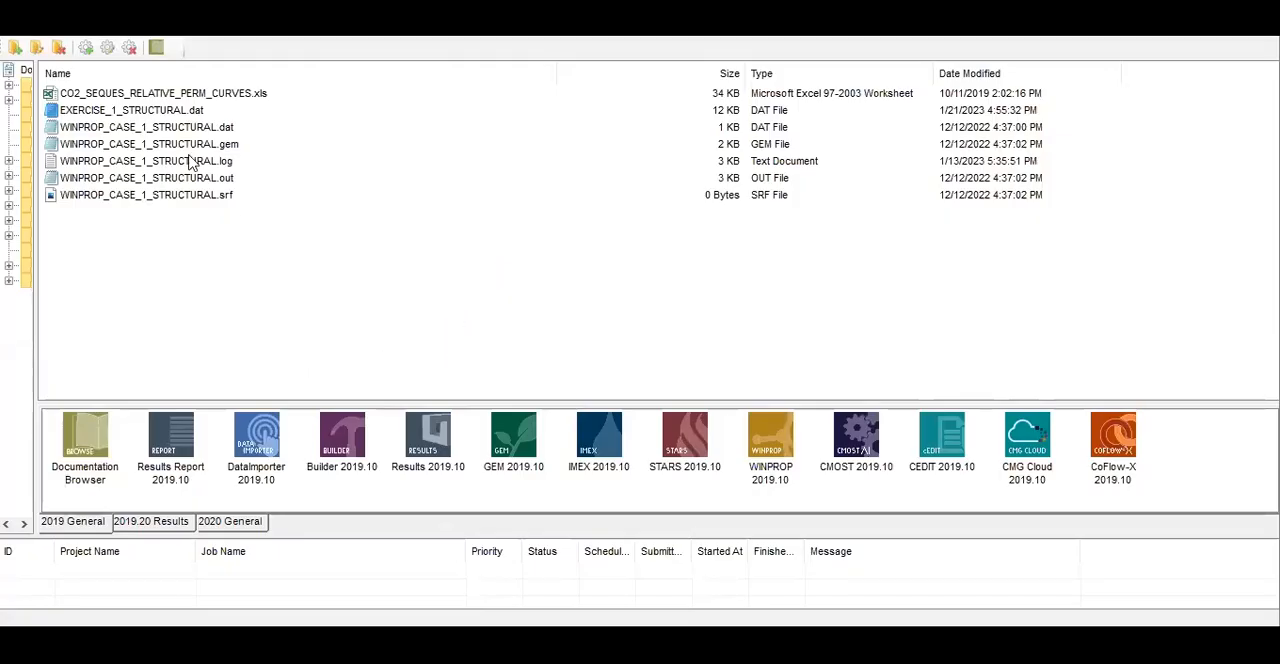
mouse_move(390, 365)
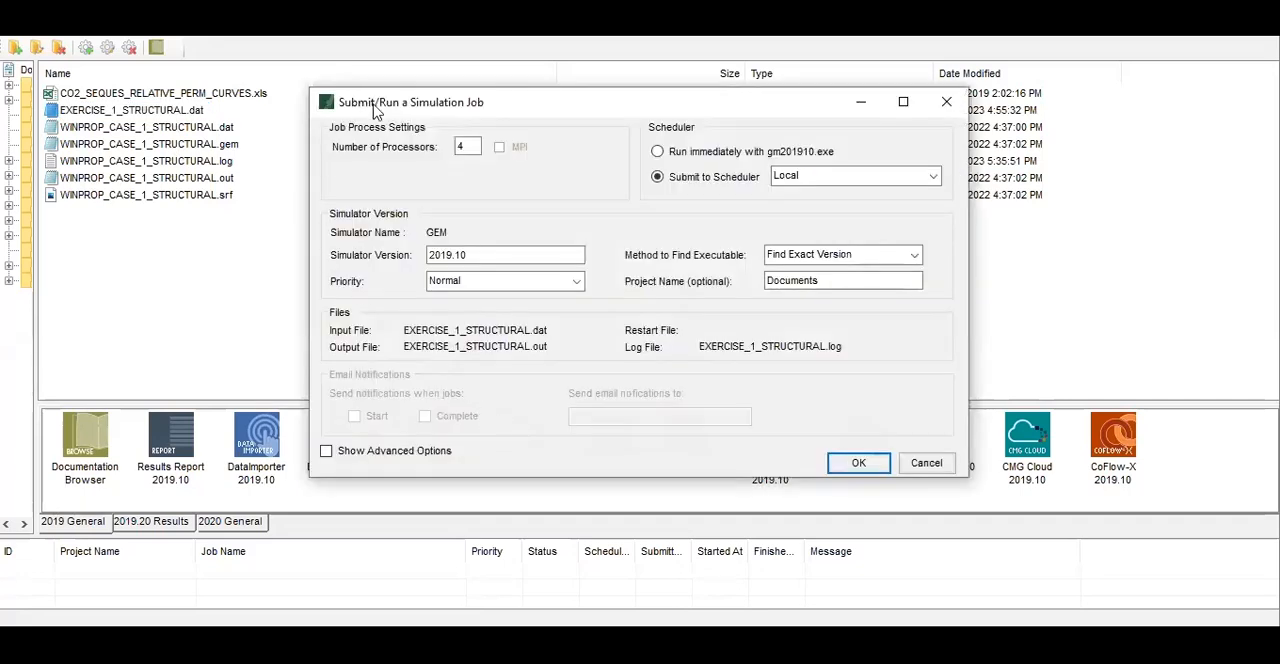
mouse_move(372, 168)
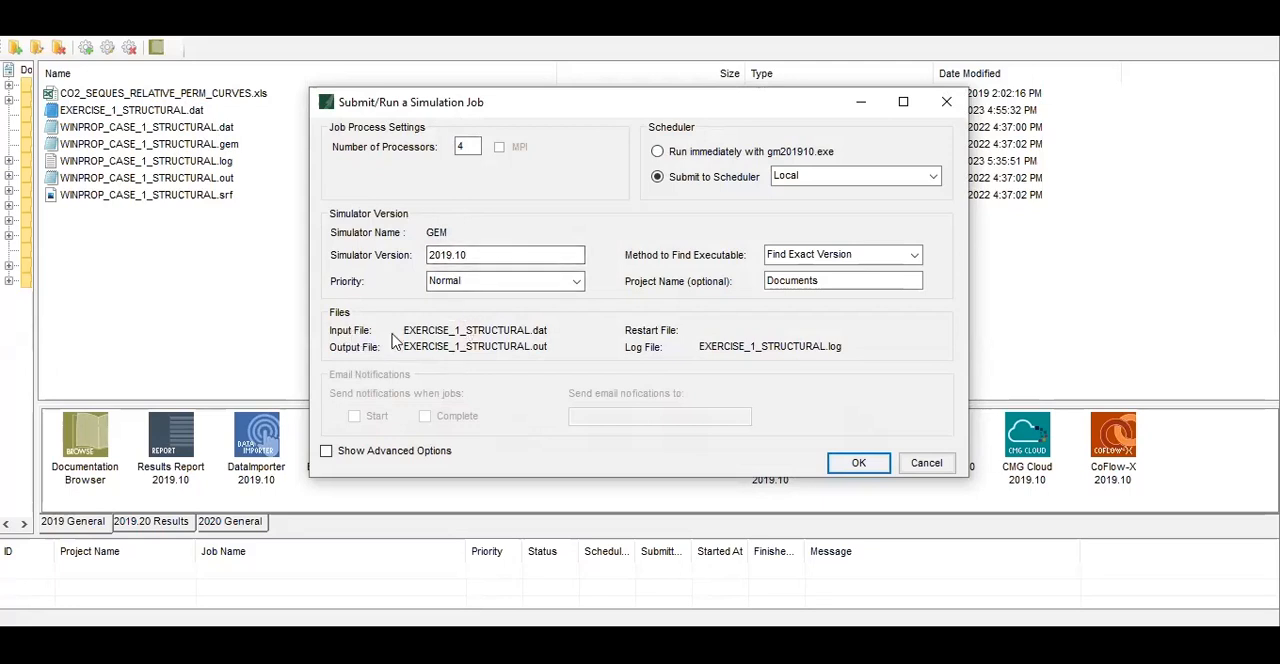
mouse_move(538, 348)
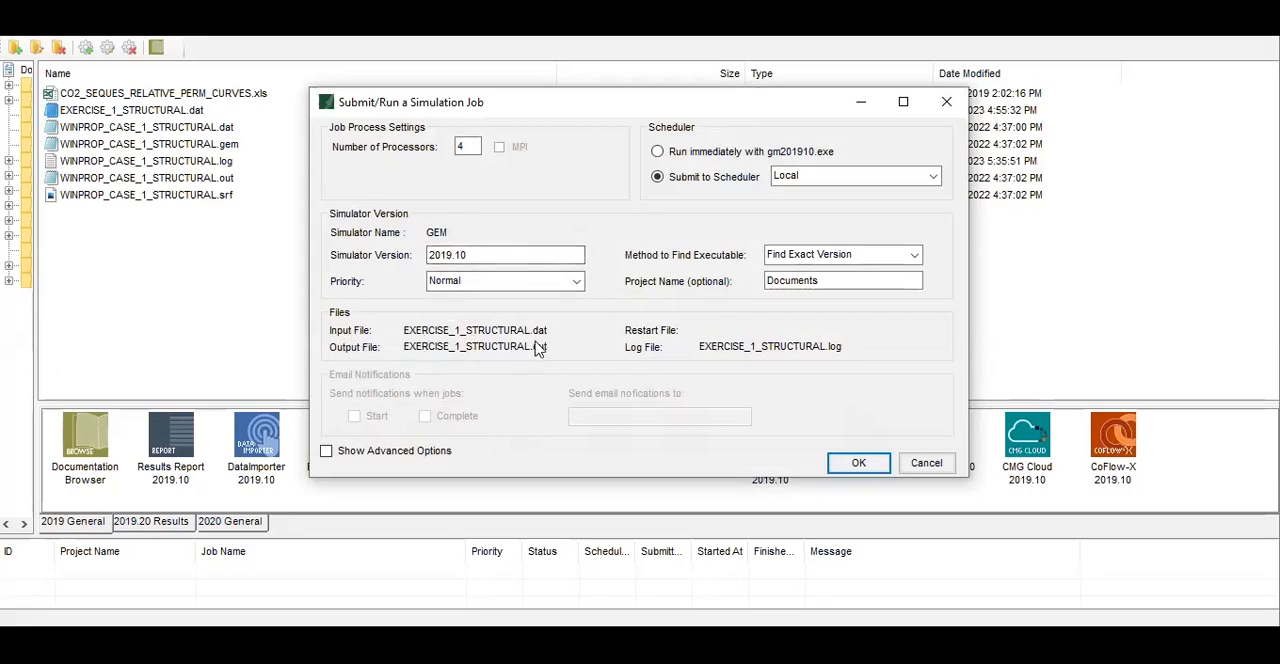
mouse_move(540, 340)
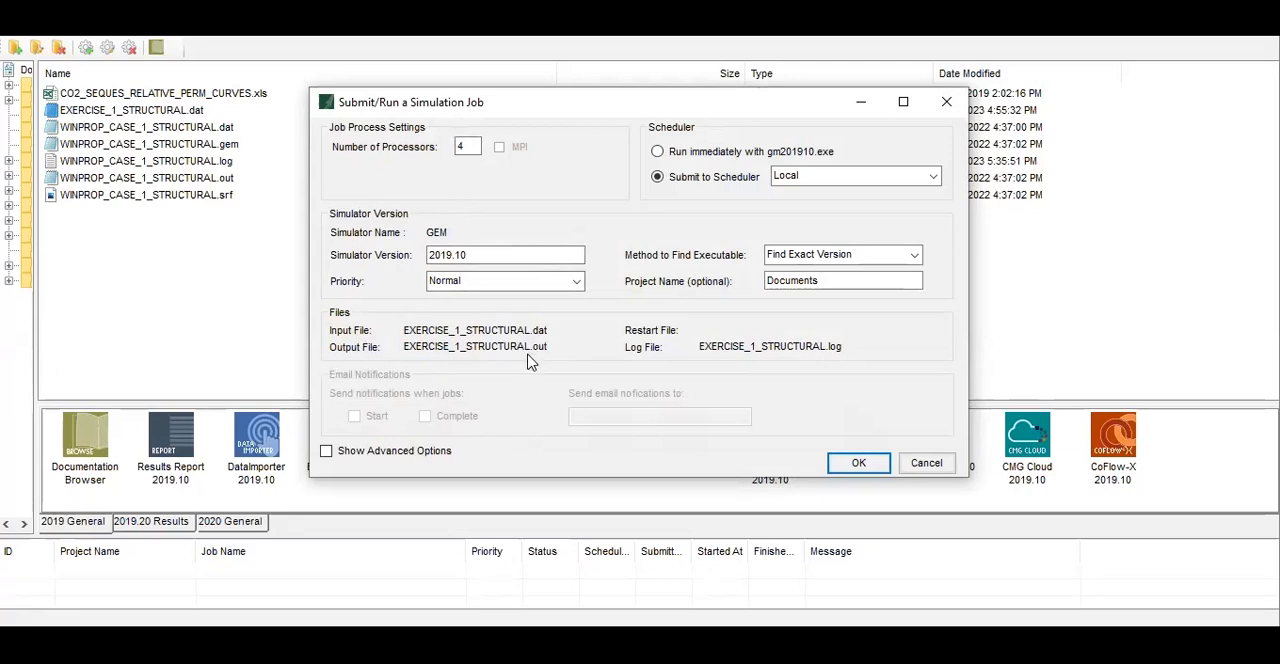
mouse_move(520, 356)
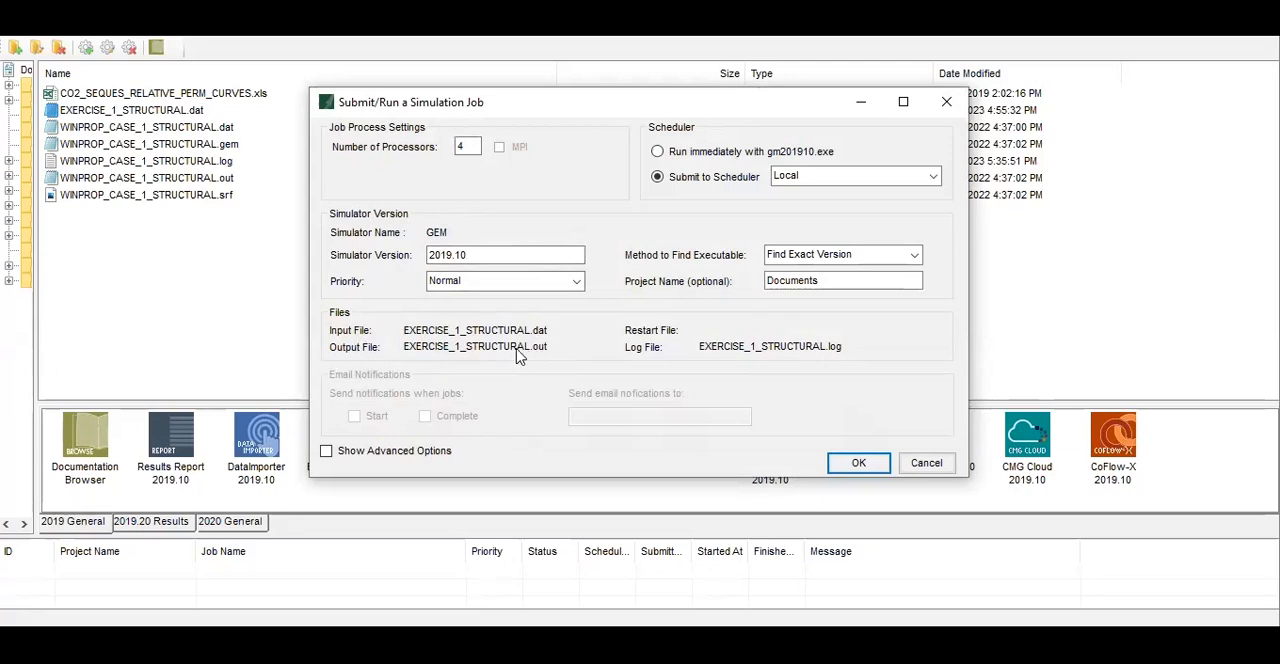
mouse_move(529, 361)
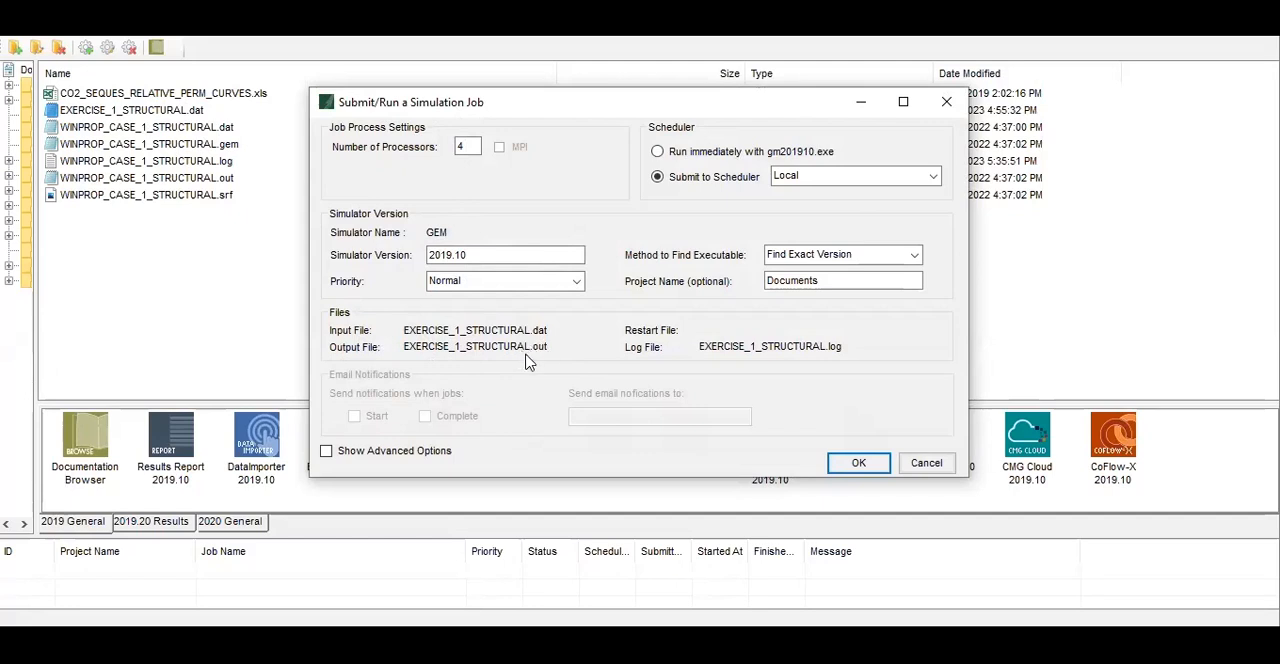
mouse_move(830, 355)
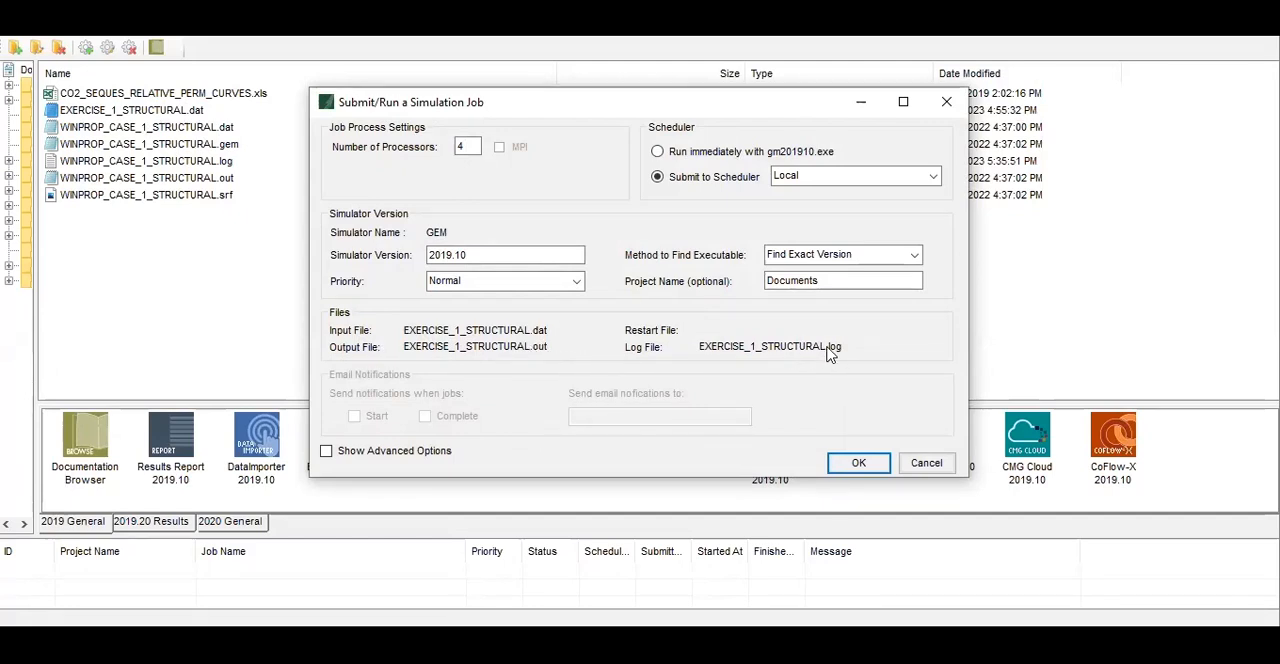
mouse_move(827, 363)
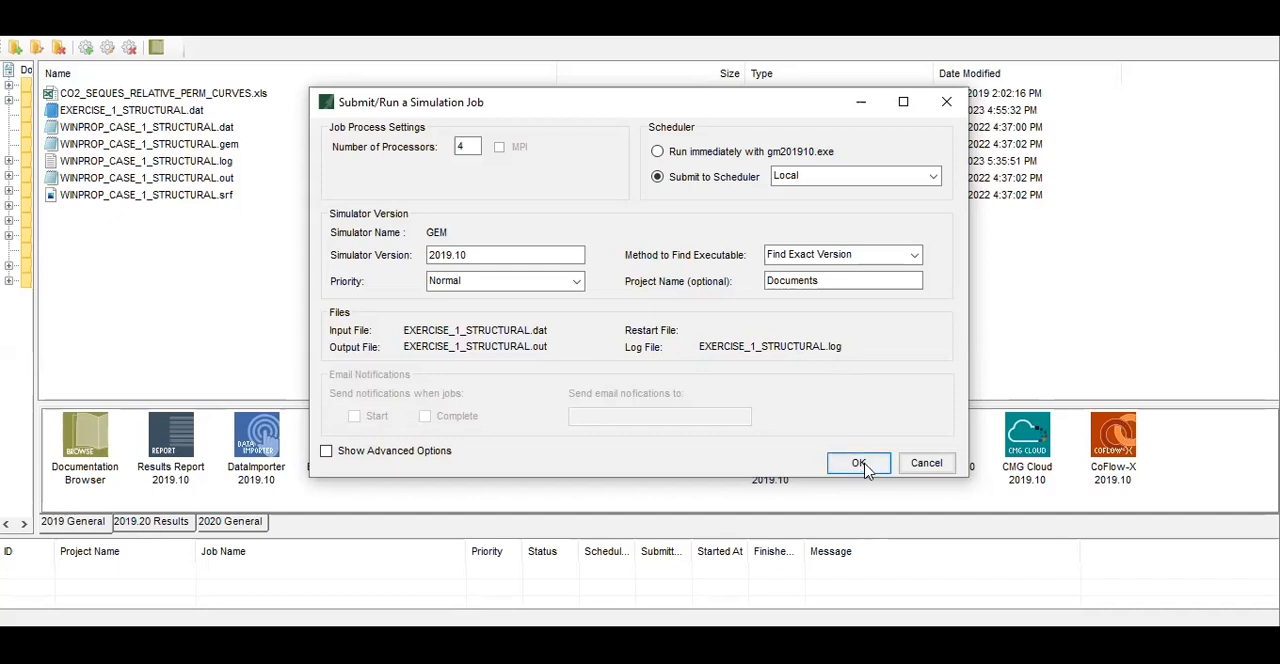
- Submit the EXERCISE_1_STRUCTURAL.dat job to the local scheduler queue
left_click(858, 463)
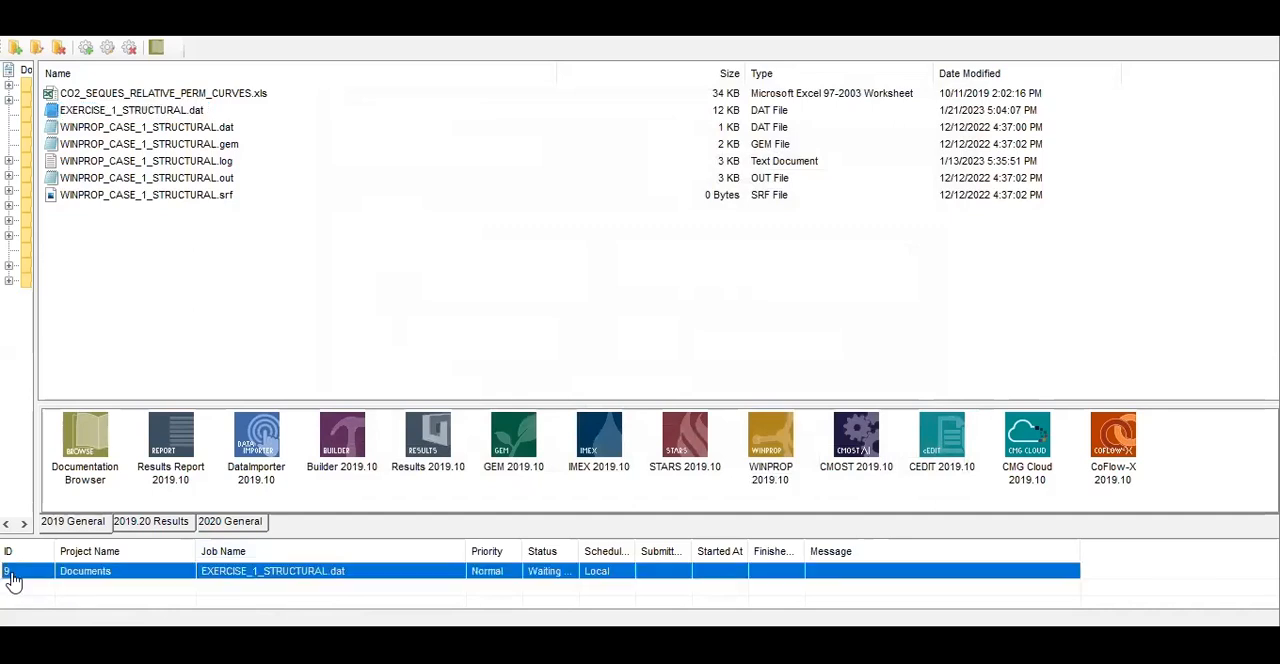
mouse_move(233, 571)
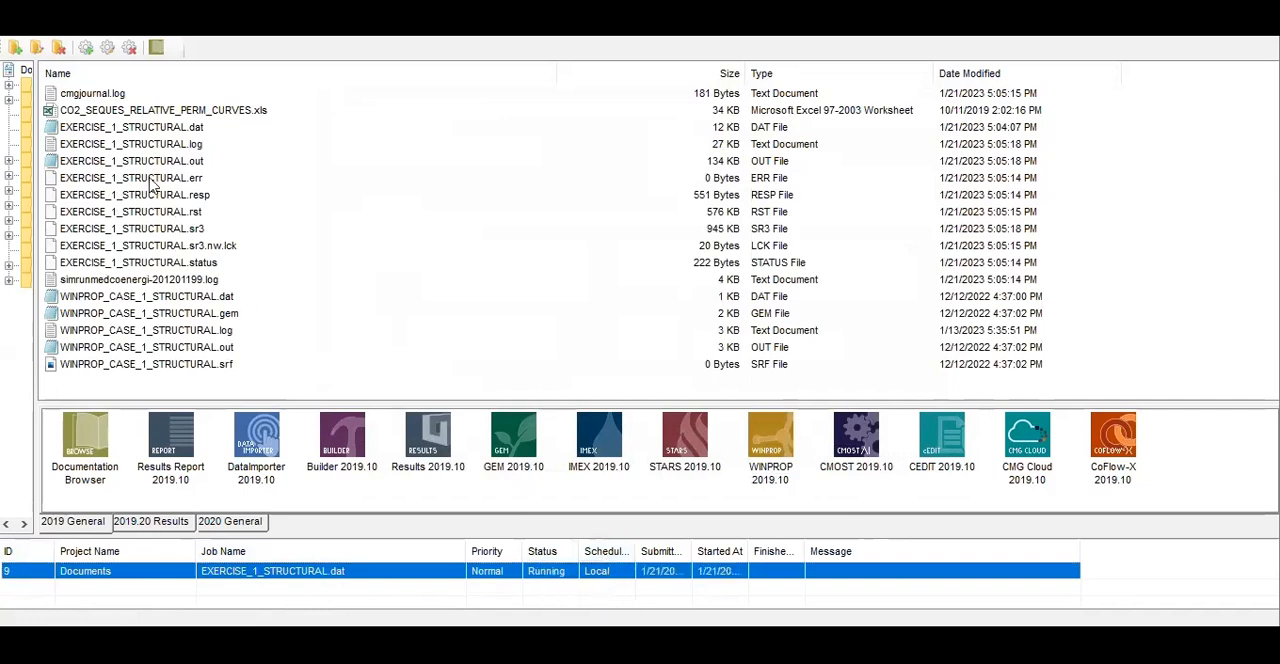
mouse_move(168, 168)
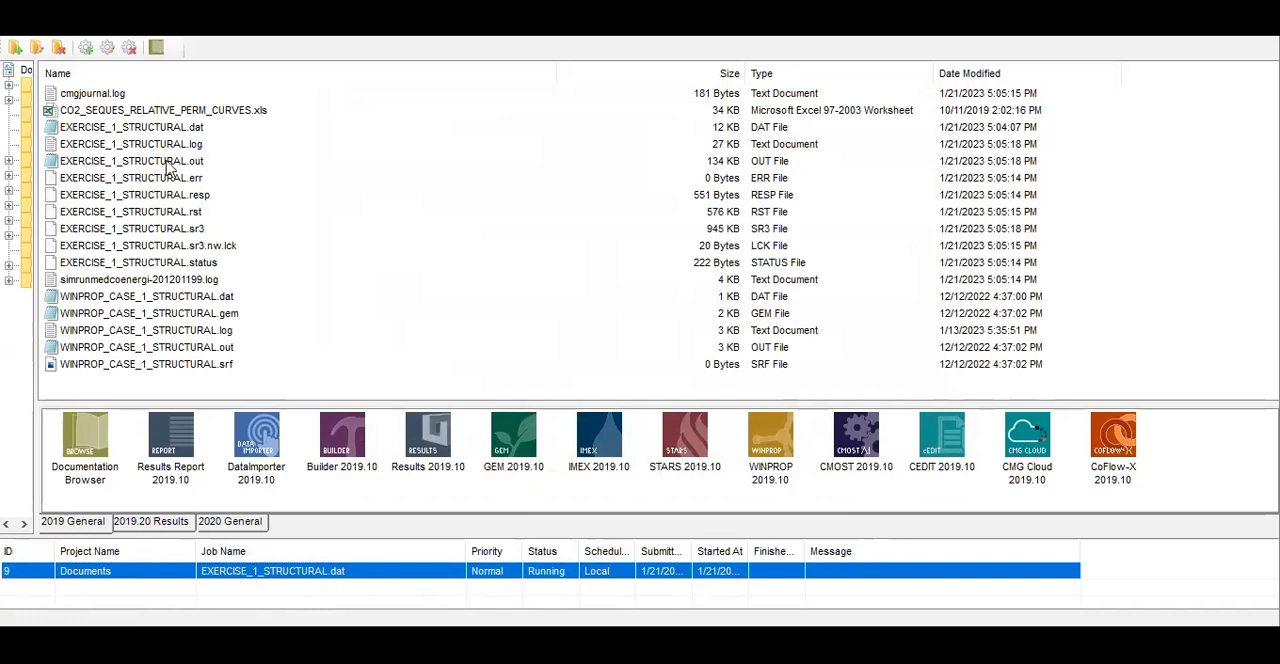
mouse_move(153, 207)
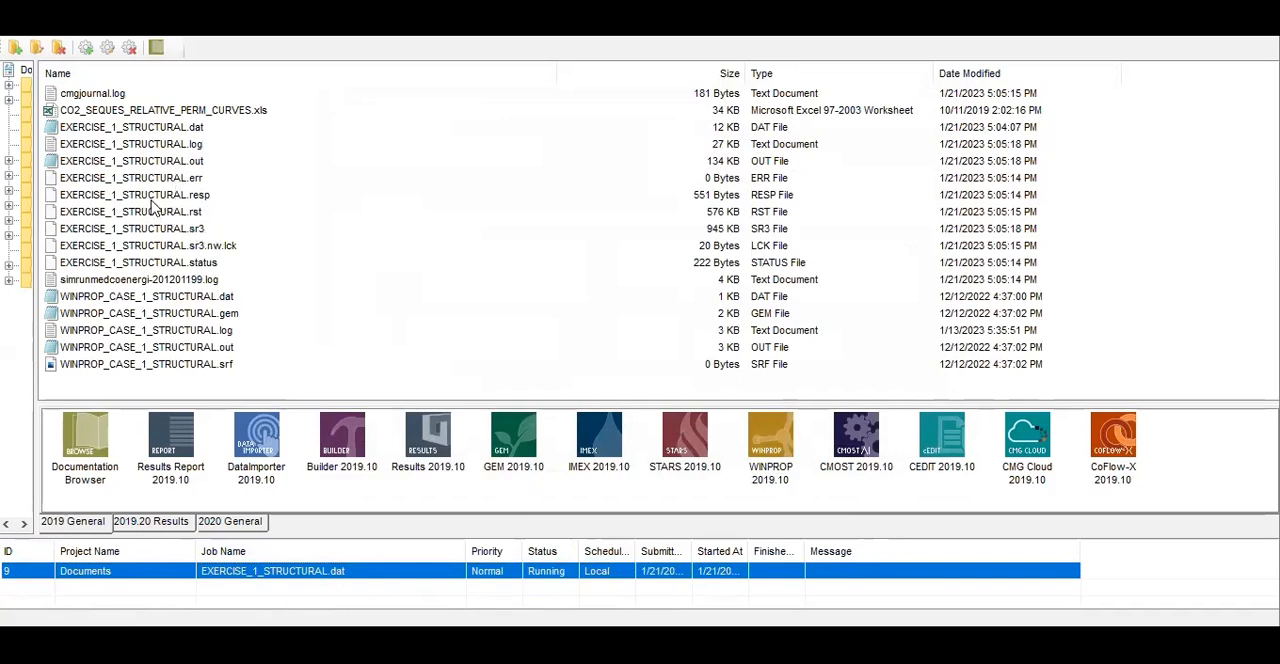
mouse_move(170, 178)
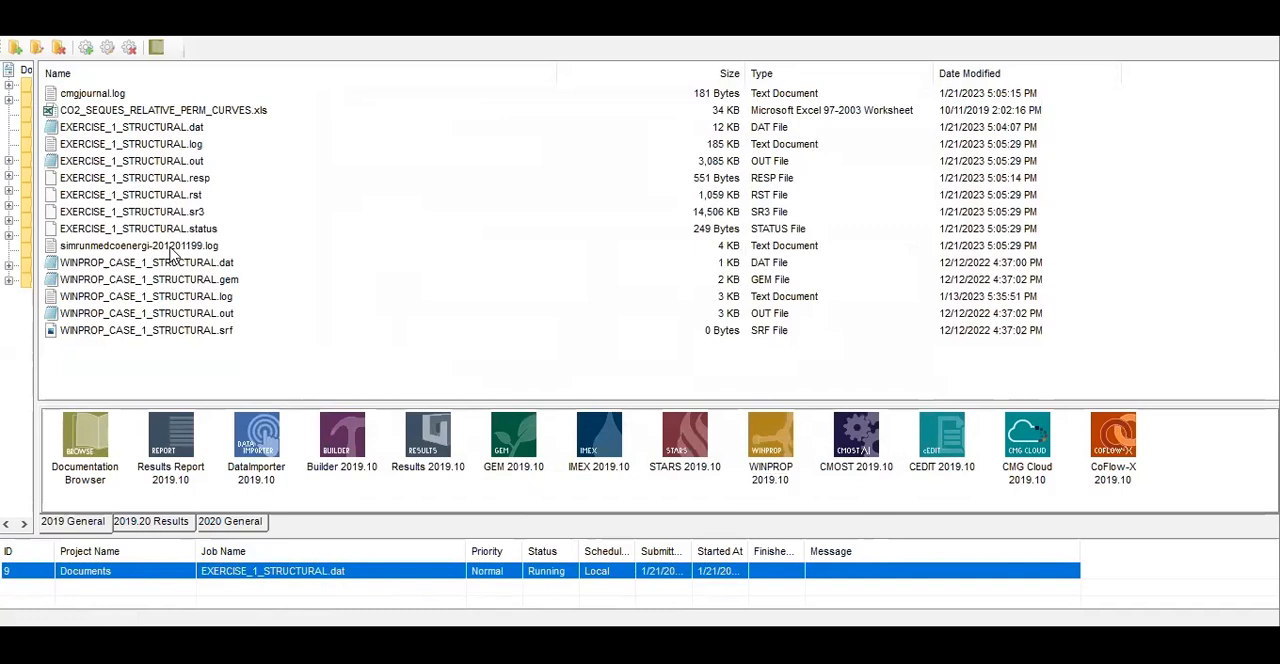
- Decline deleting the WinProp log file so the job completes with .out and .sr3 files
left_click(138, 245)
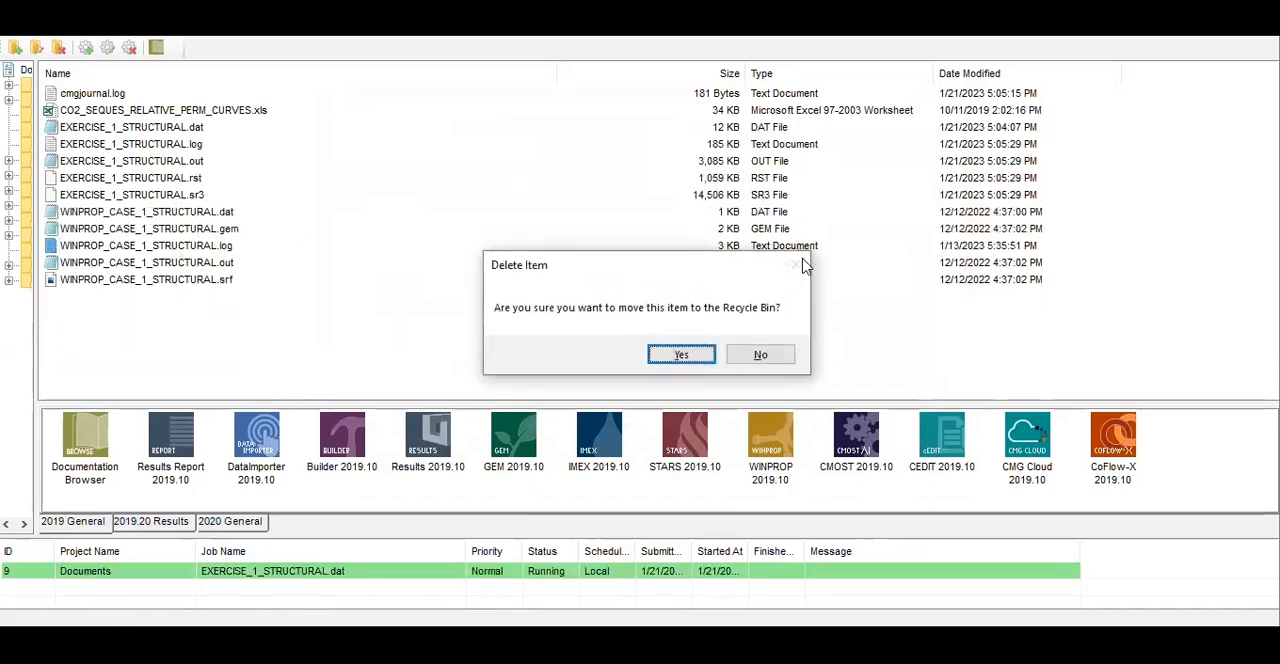
mouse_move(760, 355)
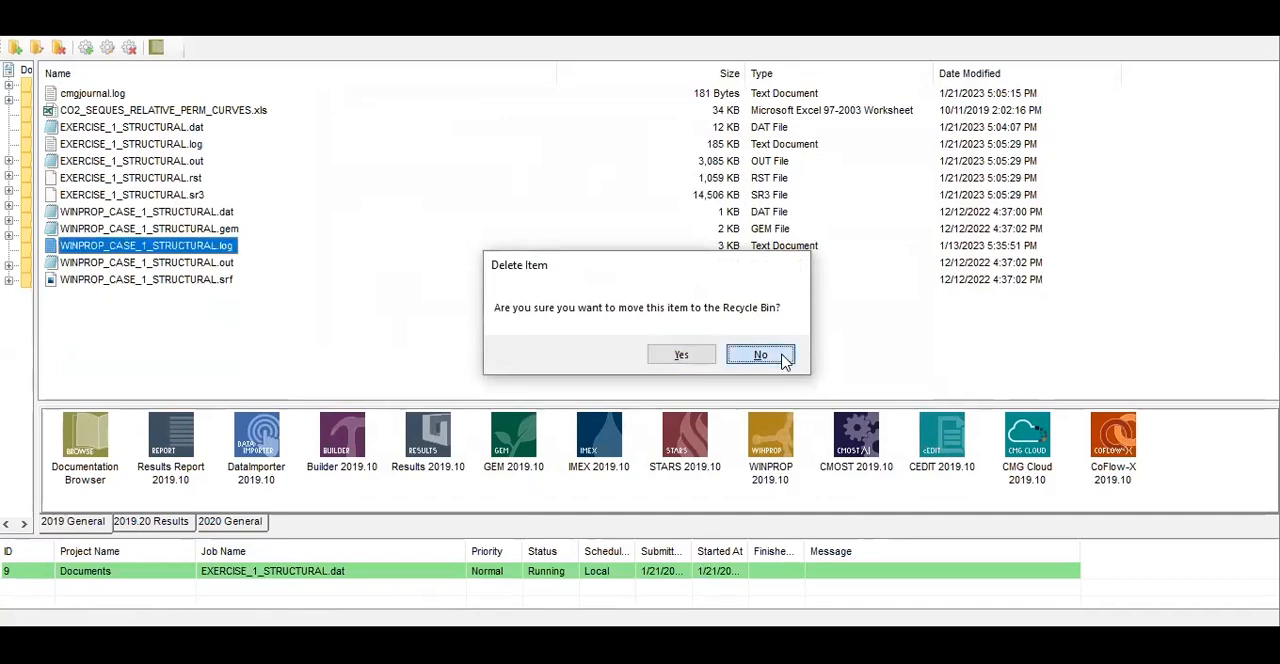
left_click(760, 354)
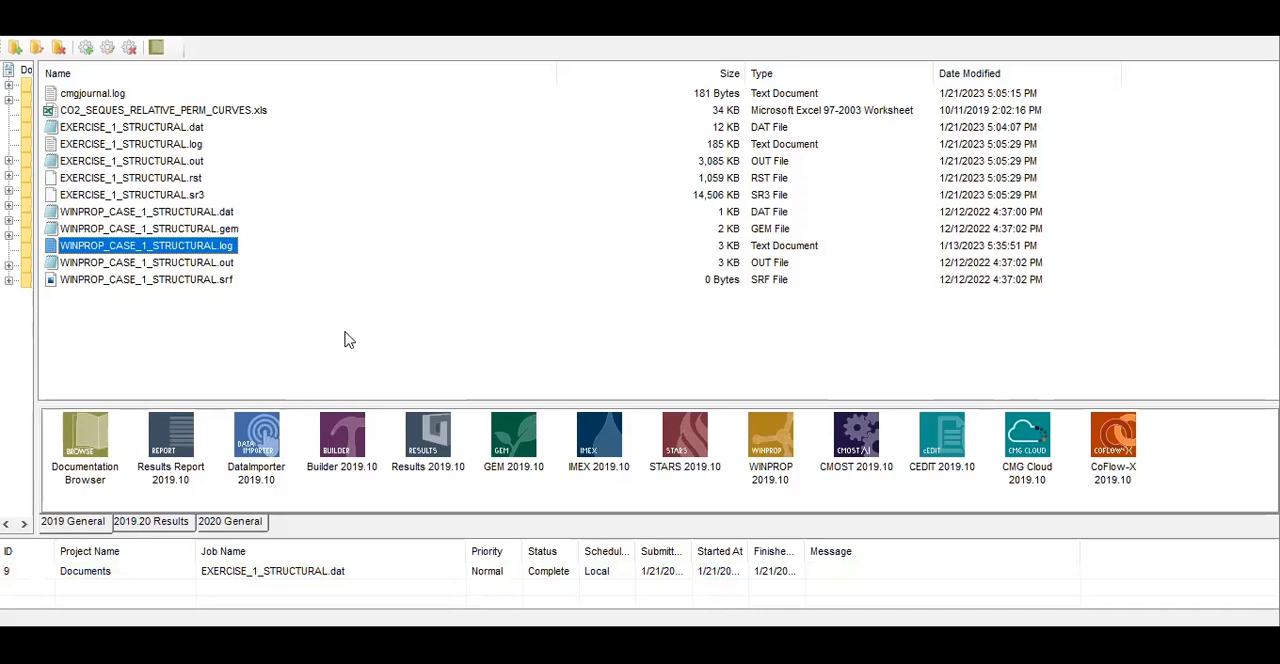
mouse_move(172, 245)
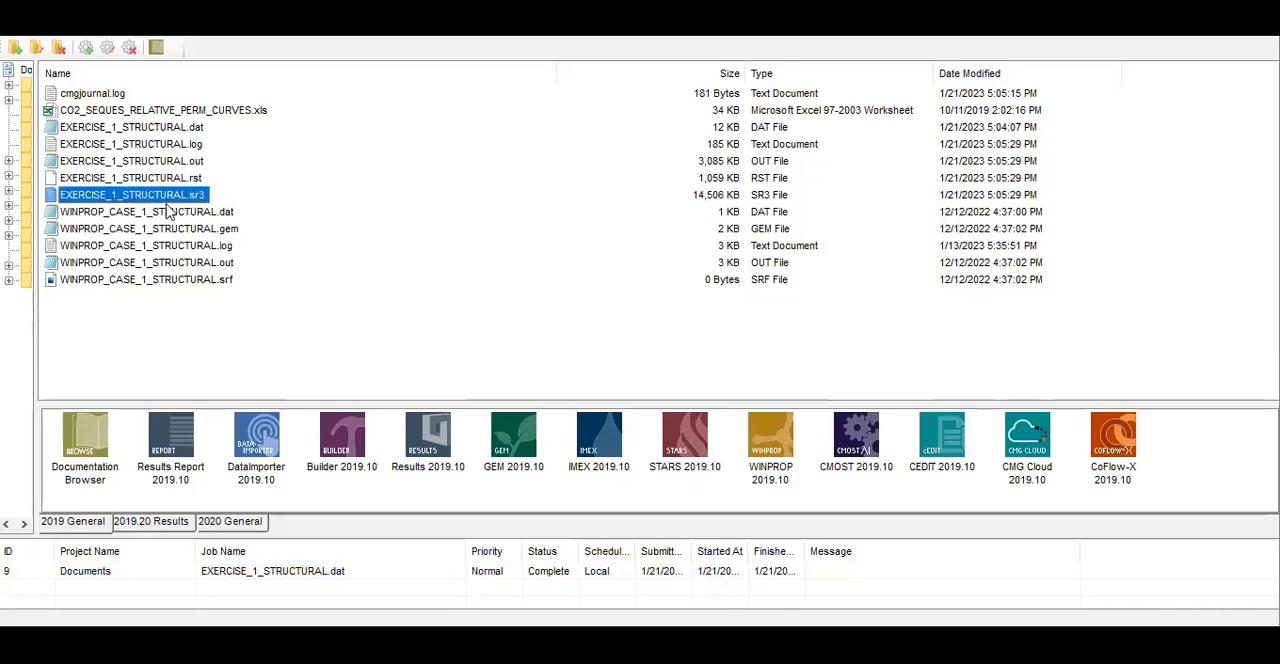
mouse_move(197, 205)
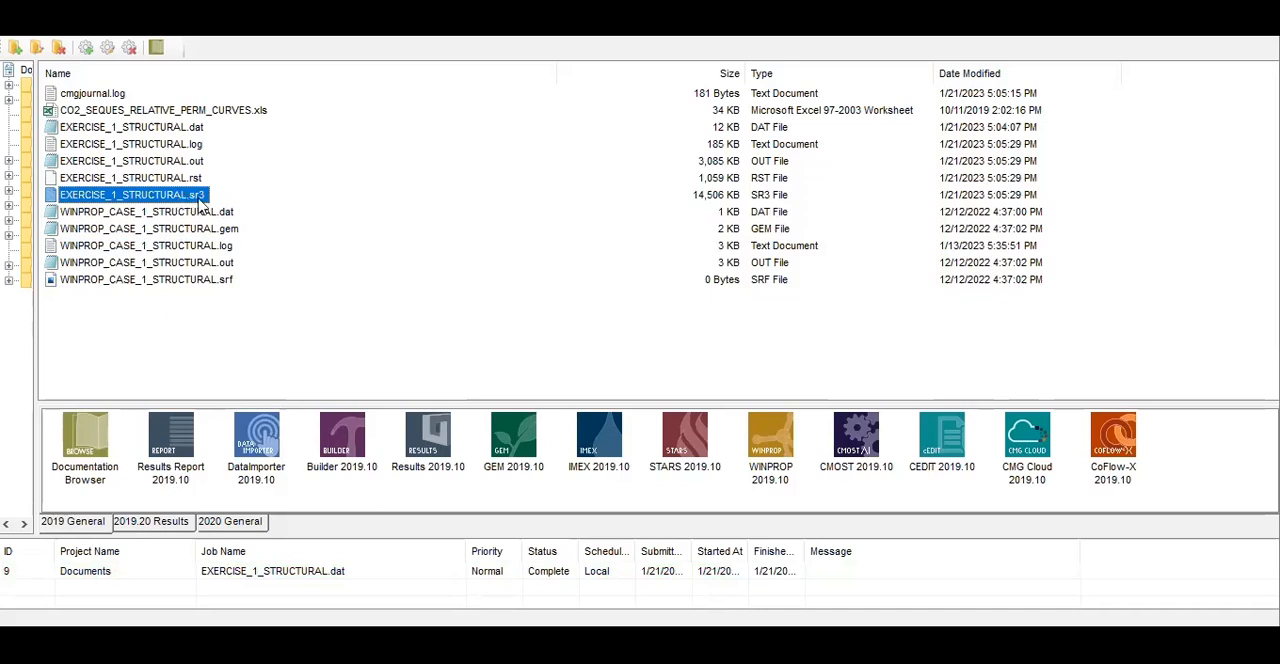